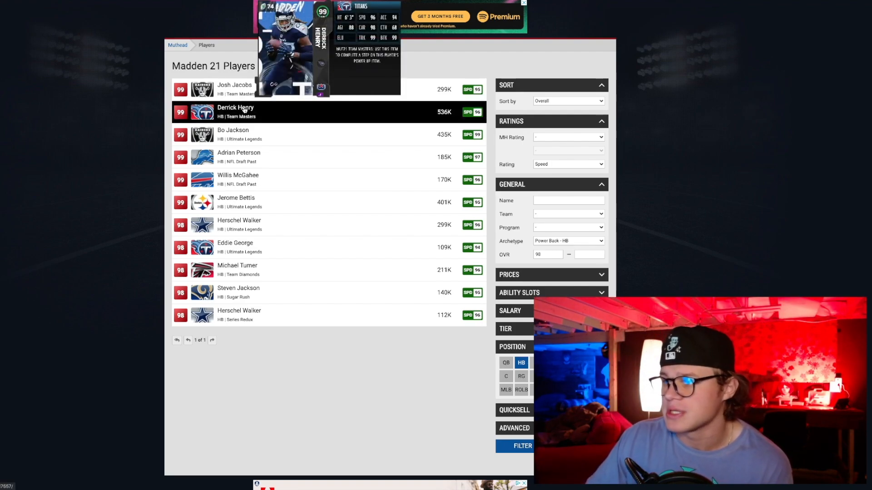
# View Jerome Bettis's player card page, then return to the filtered halfback rankings.
pyautogui.click(236, 111)
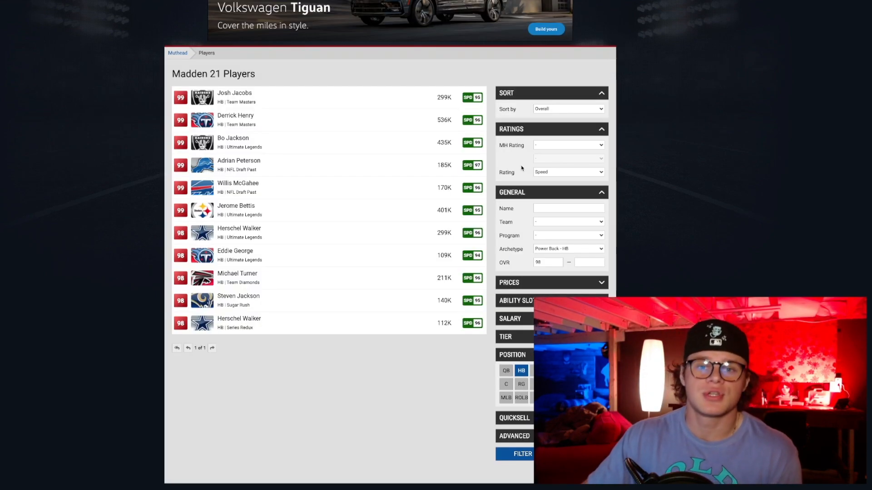
pyautogui.moveTo(237, 187)
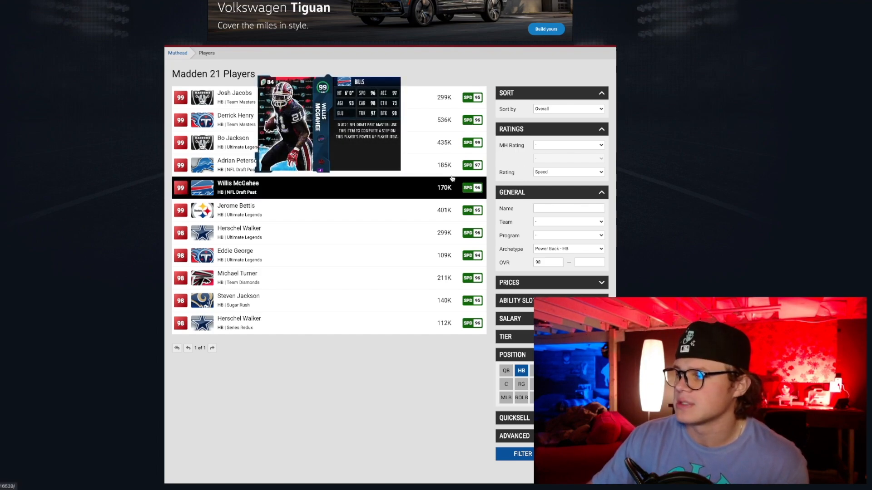
pyautogui.moveTo(367, 165)
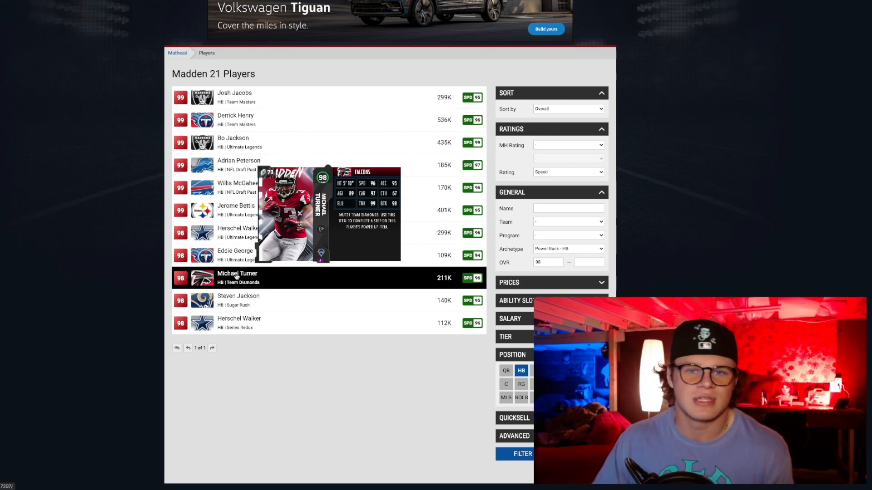
pyautogui.click(236, 210)
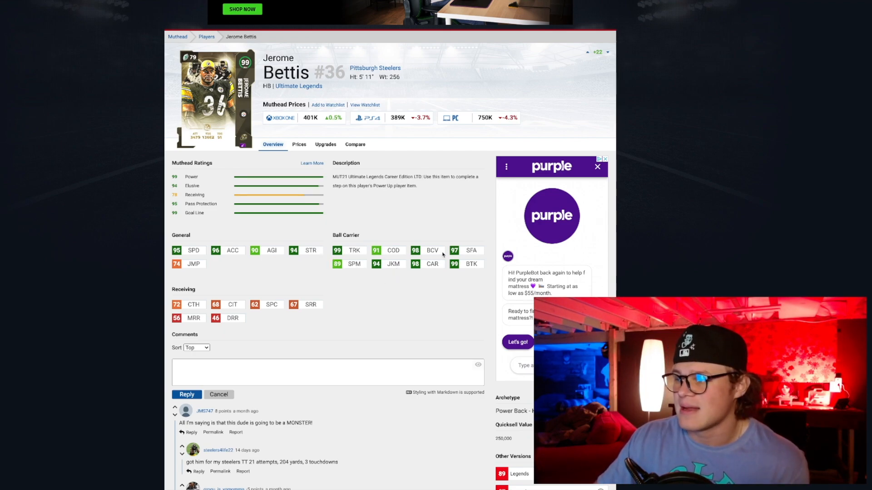
pyautogui.moveTo(494, 262)
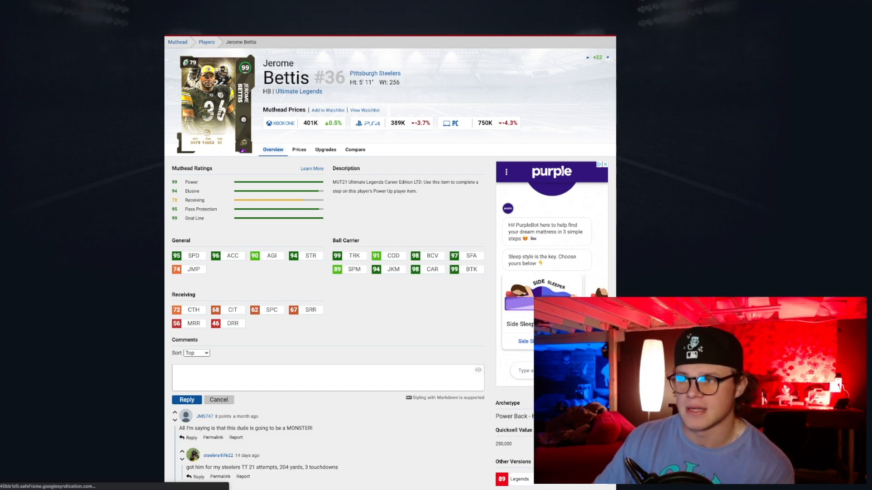
pyautogui.click(207, 42)
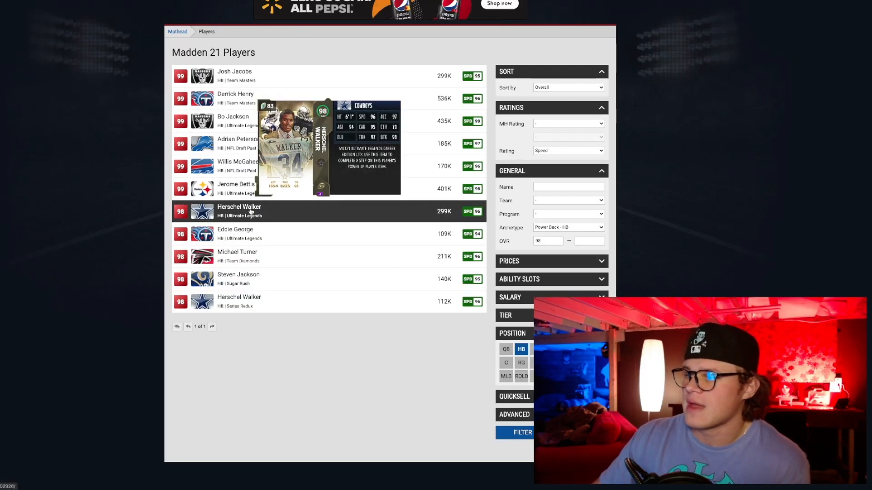
# View the Ultimate Legends Herschel Walker card page and its attribute ratings and comments.
pyautogui.click(239, 212)
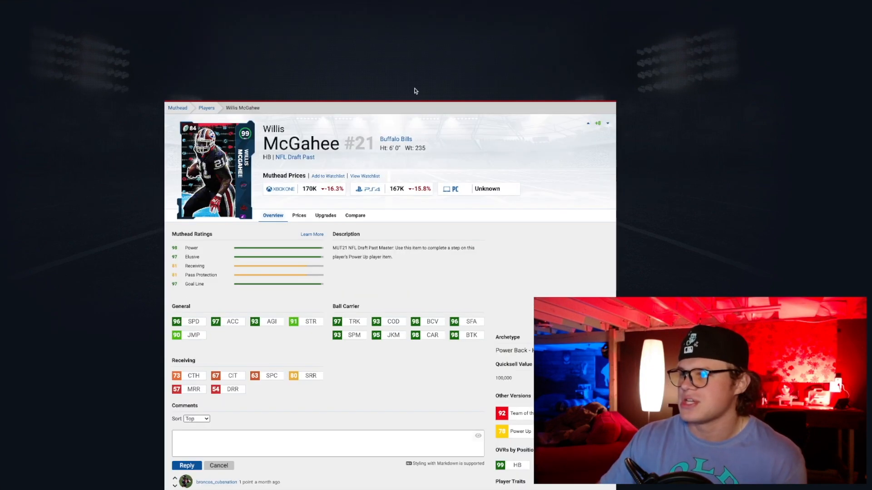
pyautogui.scroll(-3)
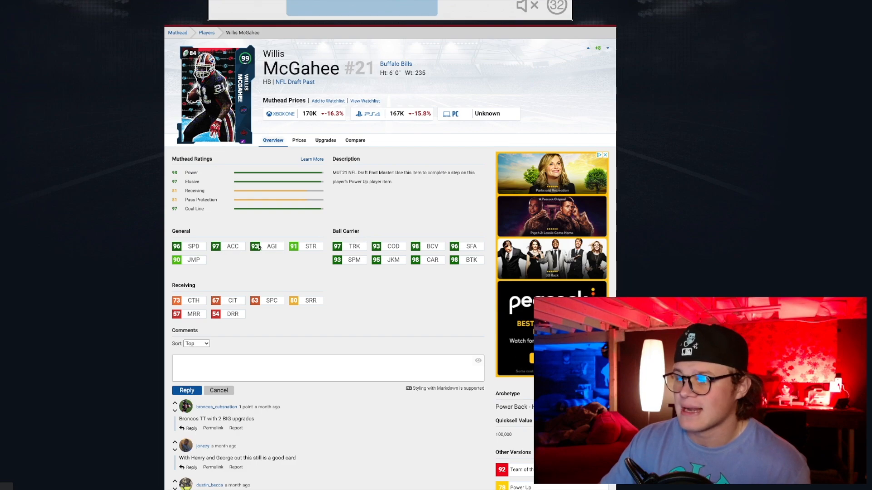
pyautogui.moveTo(298, 256)
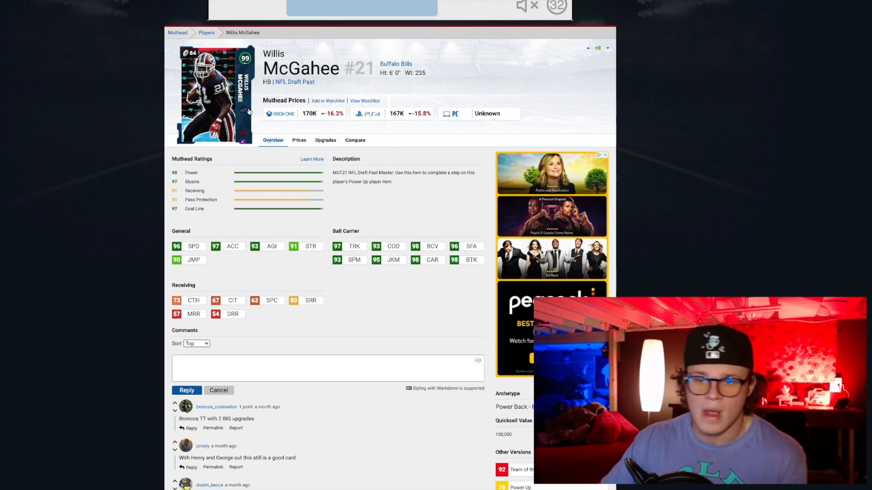
pyautogui.moveTo(366, 249)
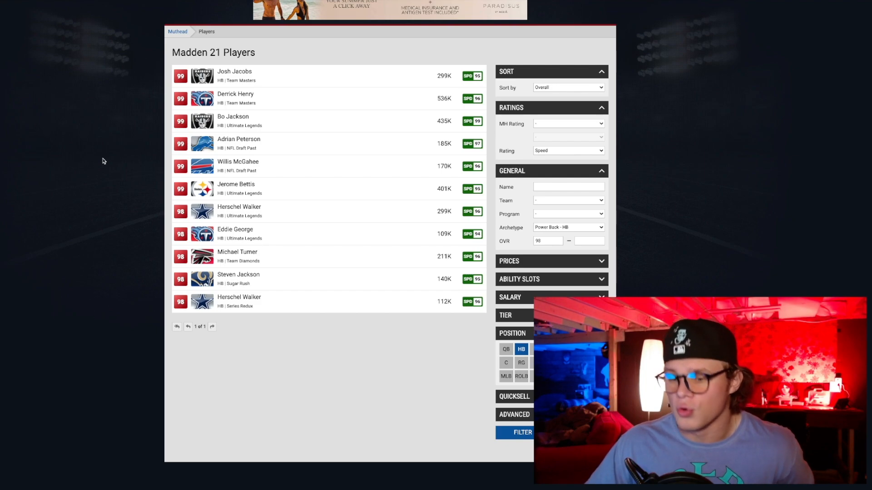
pyautogui.moveTo(144, 154)
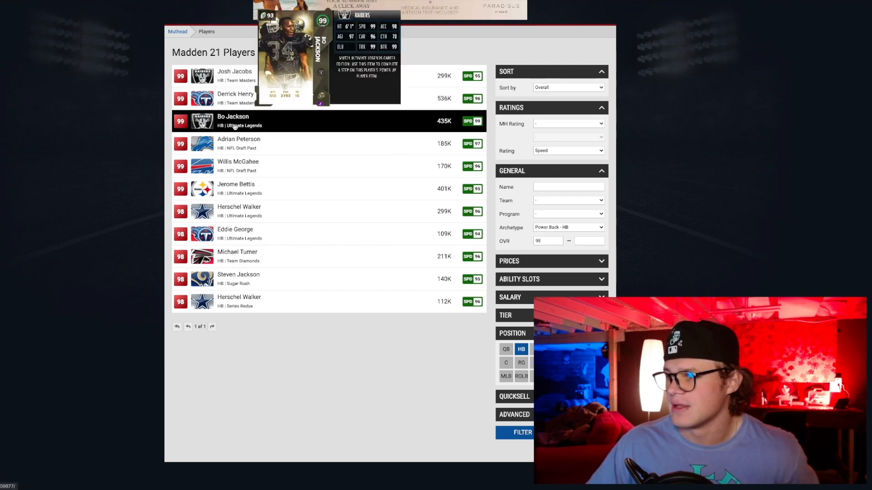
# View Bo Jackson's Ultimate Legends card page with his prices, ratings and comments.
pyautogui.click(232, 121)
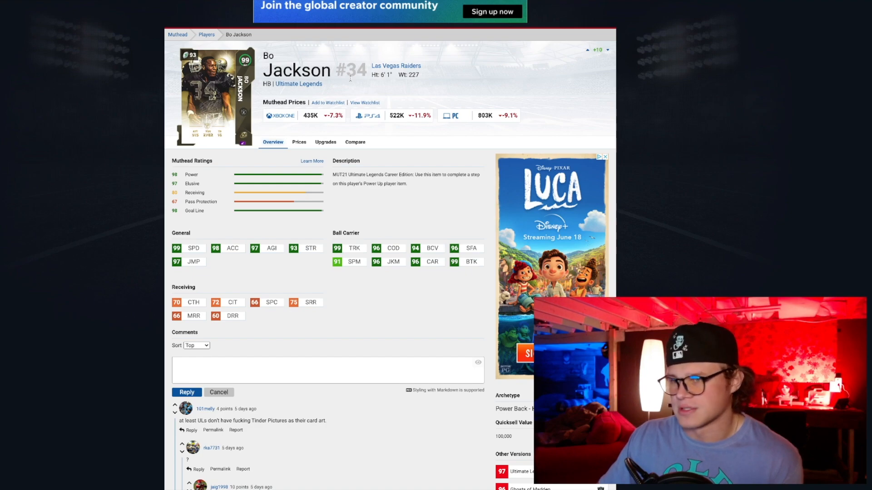
pyautogui.moveTo(285, 157)
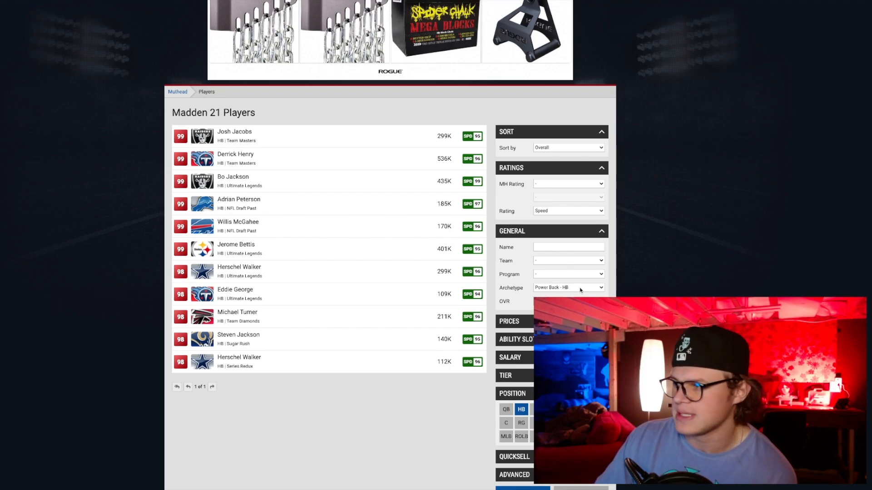
# Clear the Power Back - HB archetype filter and refresh the 90+ halfback list.
pyautogui.click(568, 288)
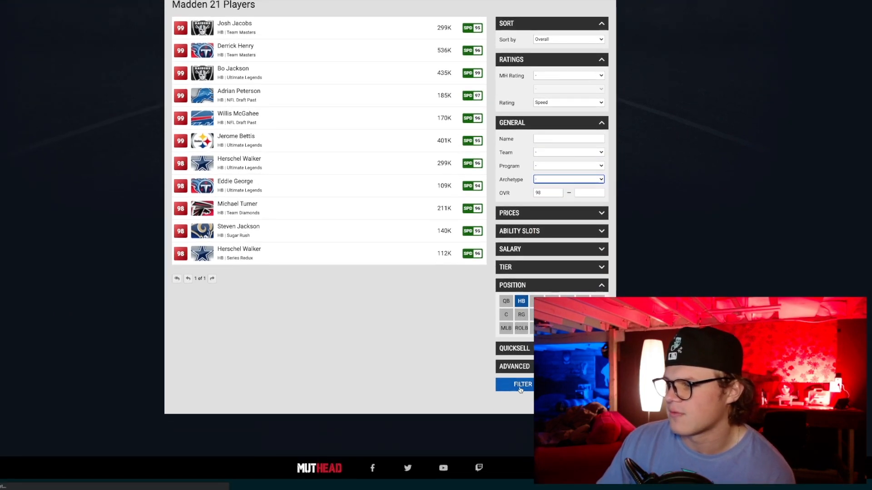
pyautogui.click(521, 385)
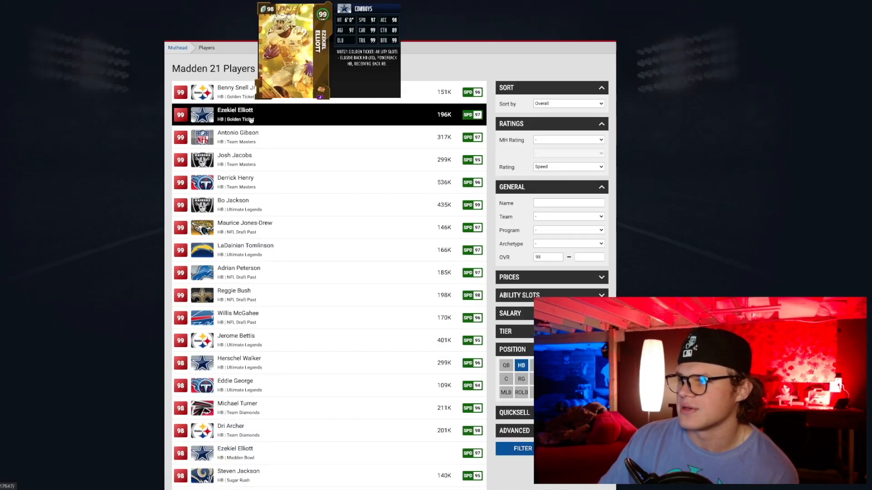
# View Ezekiel Elliott's Golden Ticket card page down through his ratings and user comments.
pyautogui.click(235, 115)
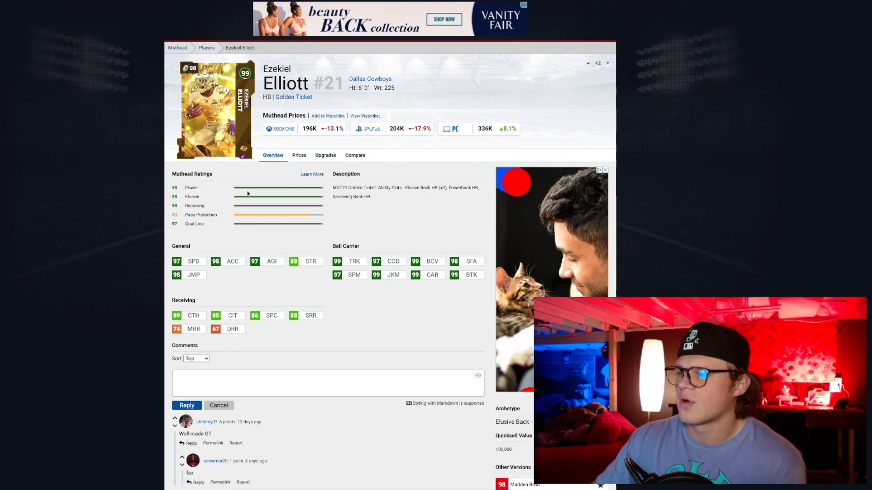
pyautogui.scroll(-3)
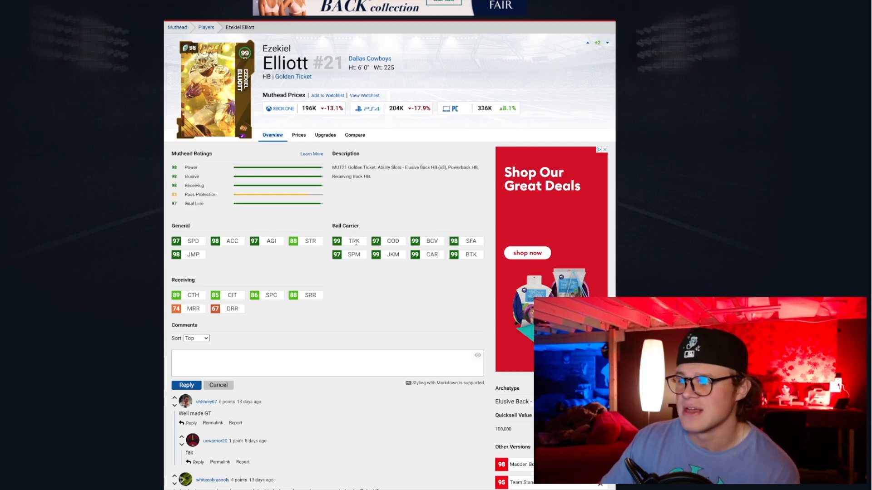
pyautogui.scroll(-3)
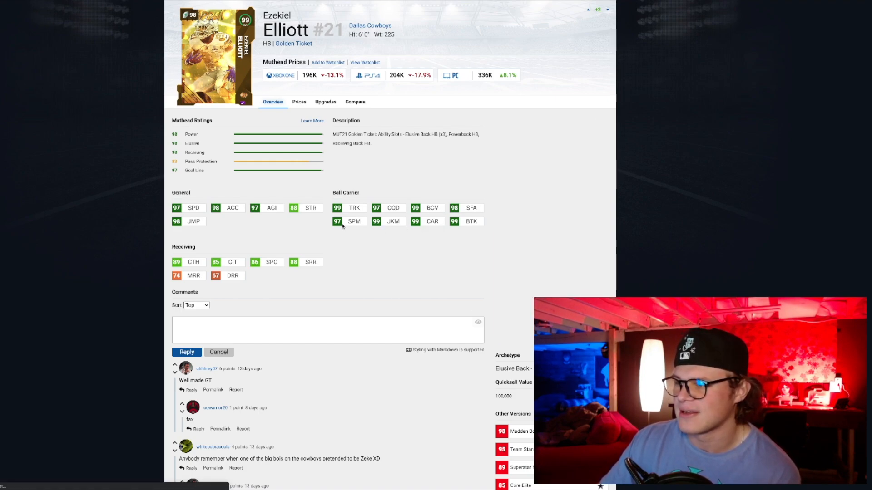
pyautogui.moveTo(445, 270)
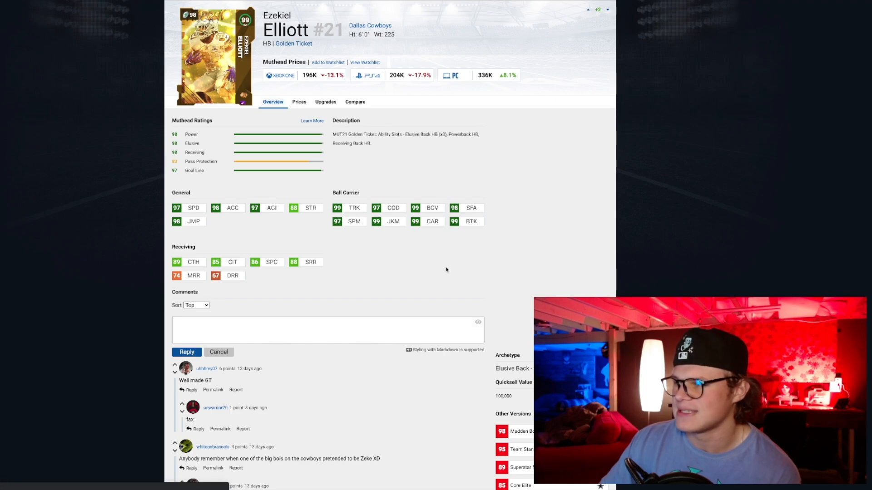